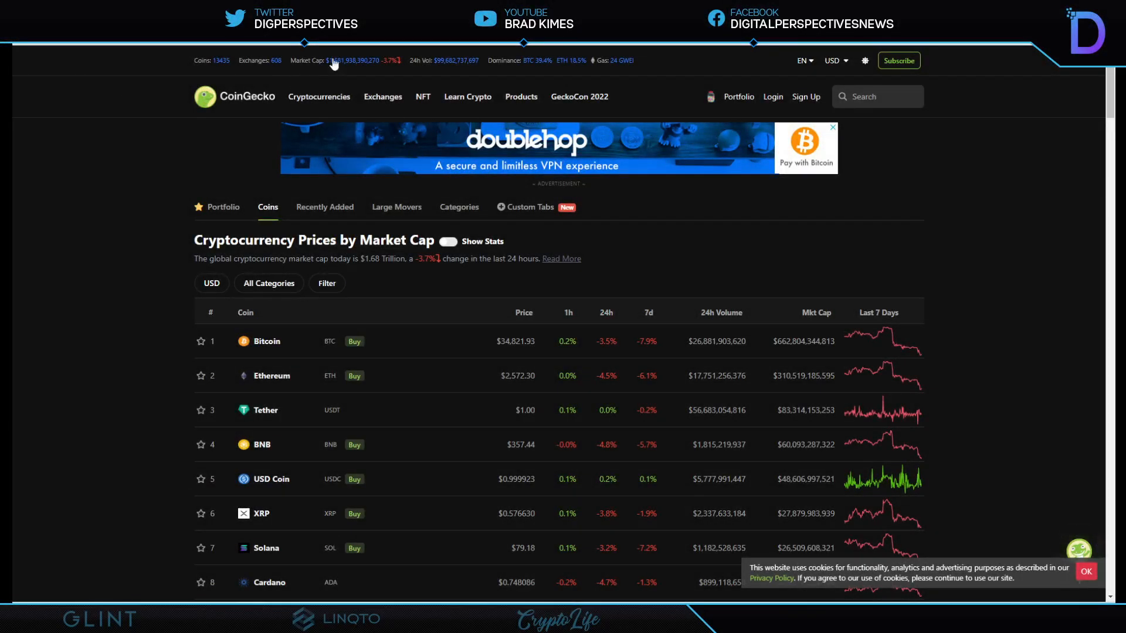
{"action": "mouse_move", "coordinate": [294, 76]}
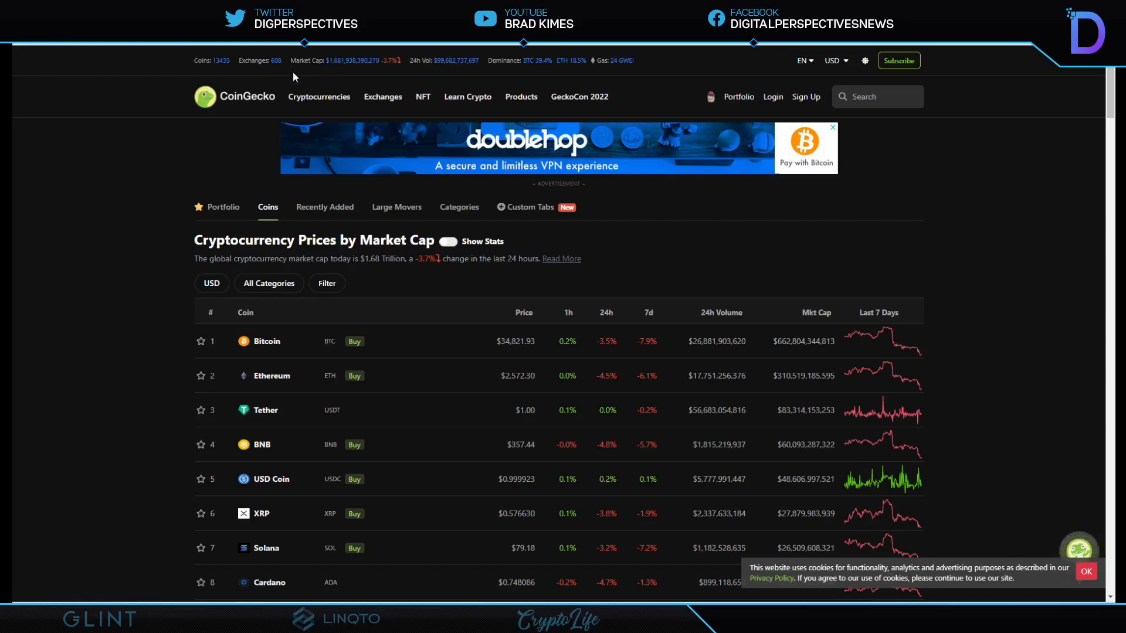
{"action": "mouse_move", "coordinate": [154, 84]}
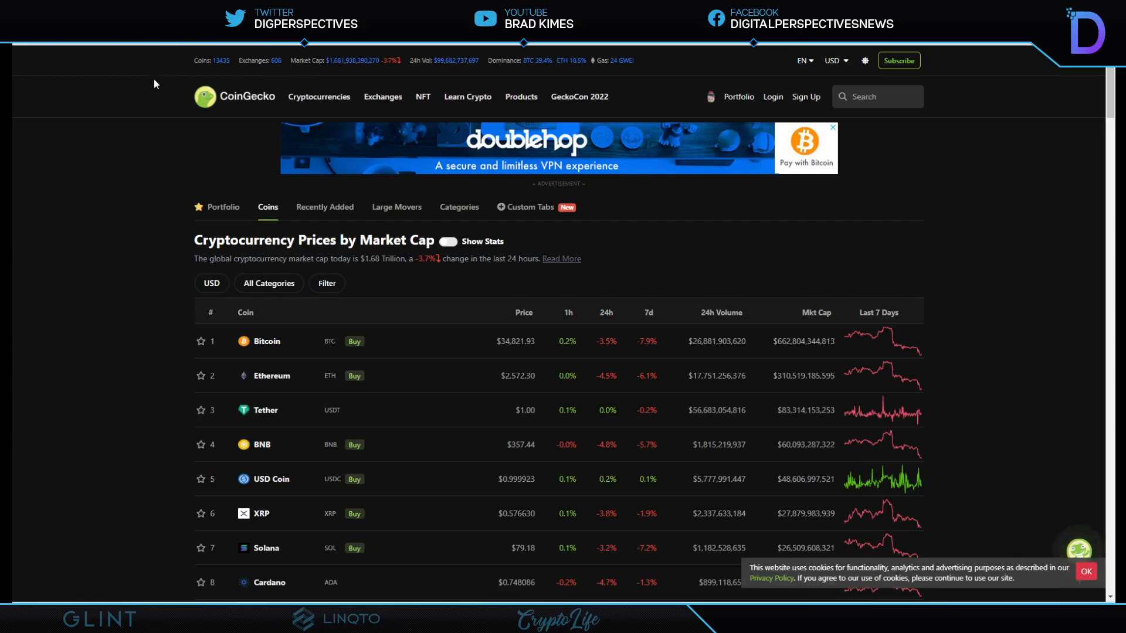
{"action": "mouse_move", "coordinate": [130, 165]}
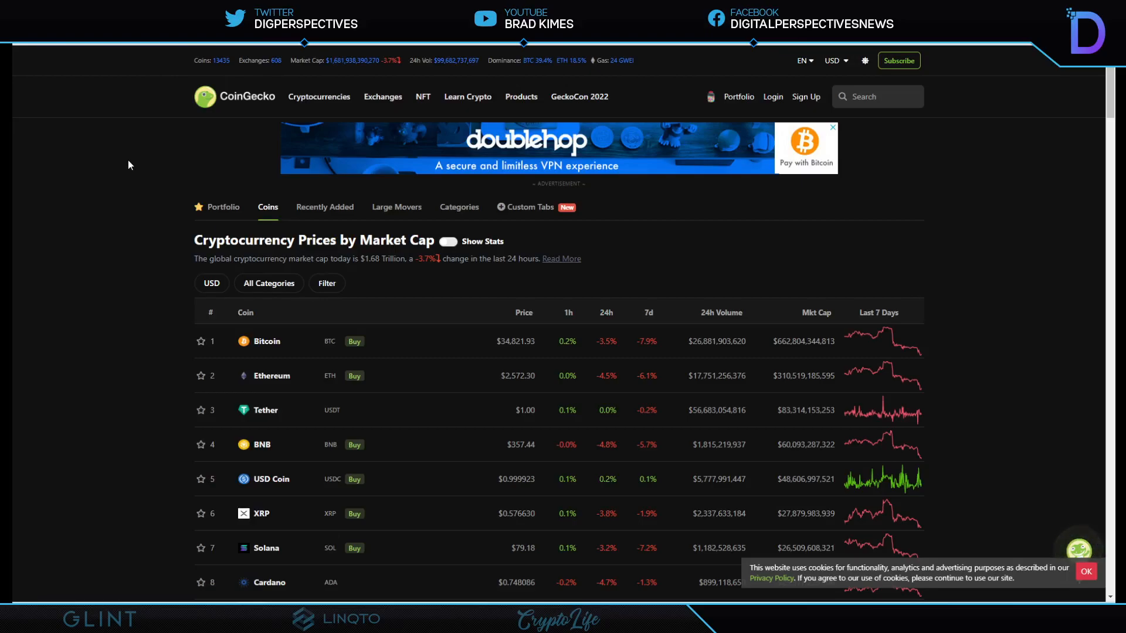
{"action": "mouse_move", "coordinate": [118, 183]}
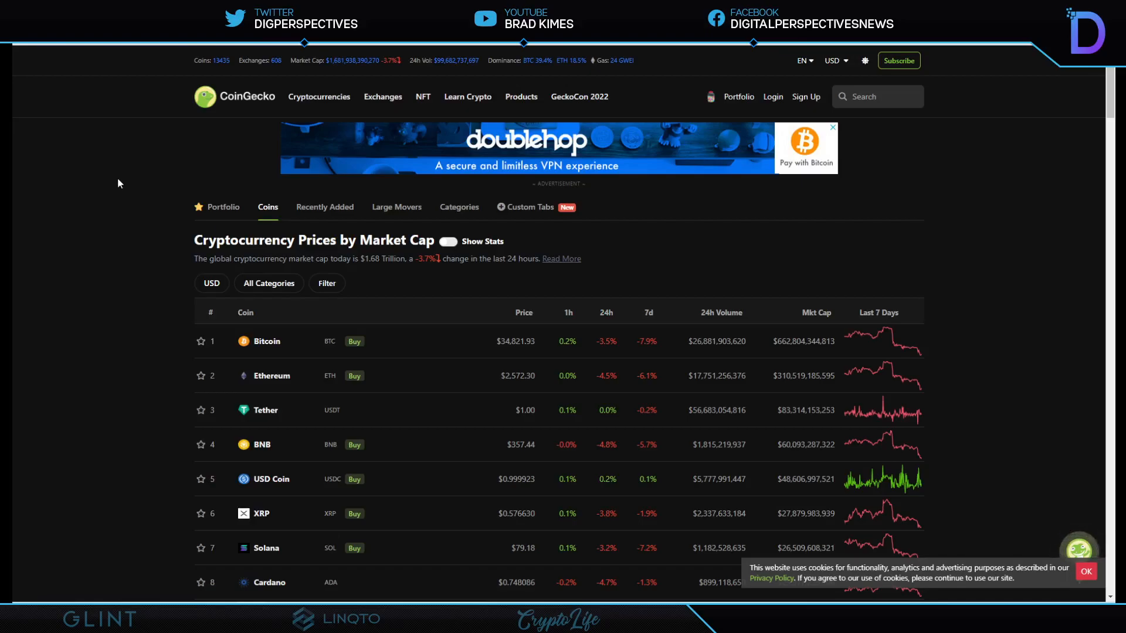
{"action": "mouse_move", "coordinate": [124, 179]}
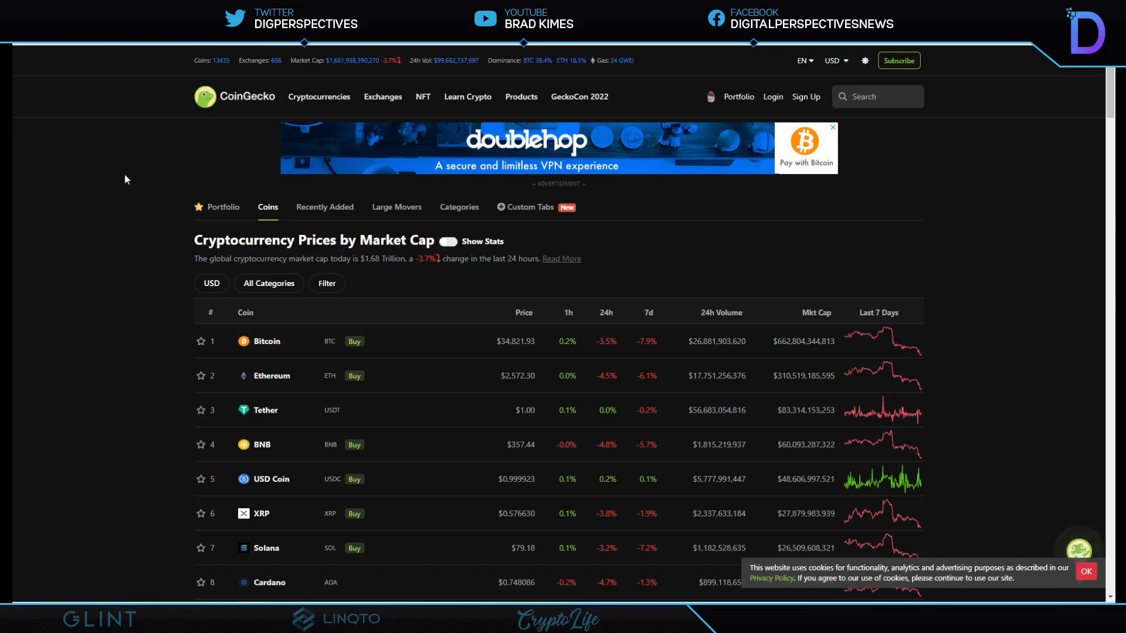
{"action": "mouse_move", "coordinate": [131, 172]}
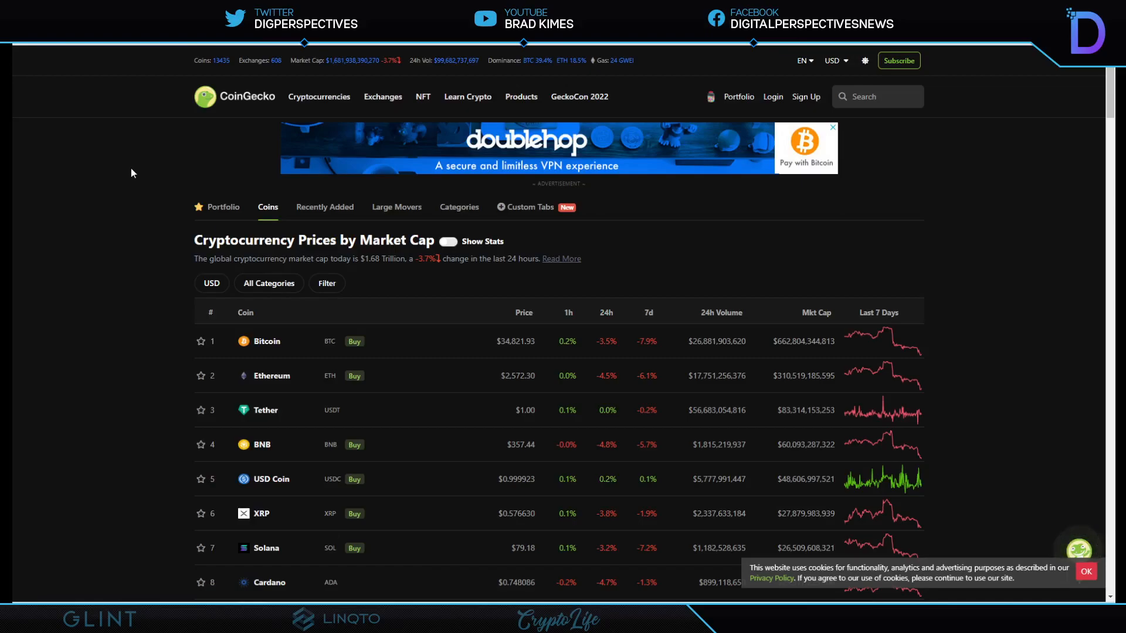
Step: Scroll through CoinGecko's market-cap ranking of coin prices
{"action": "scroll", "scroll_direction": "down", "scroll_amount": 3}
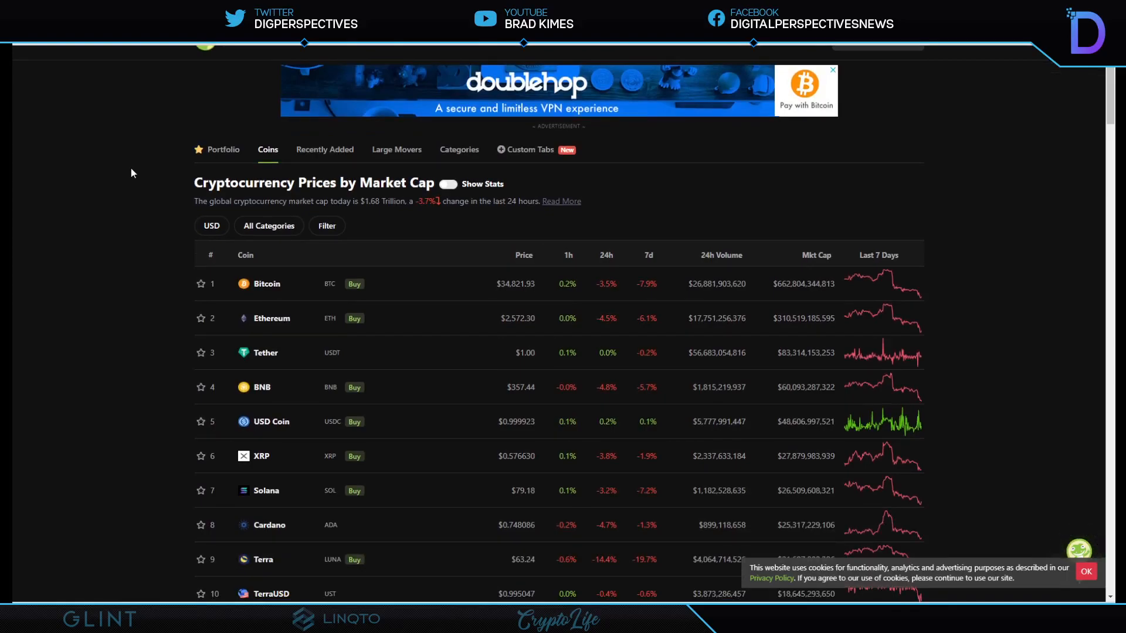
{"action": "scroll", "scroll_direction": "down", "scroll_amount": 3}
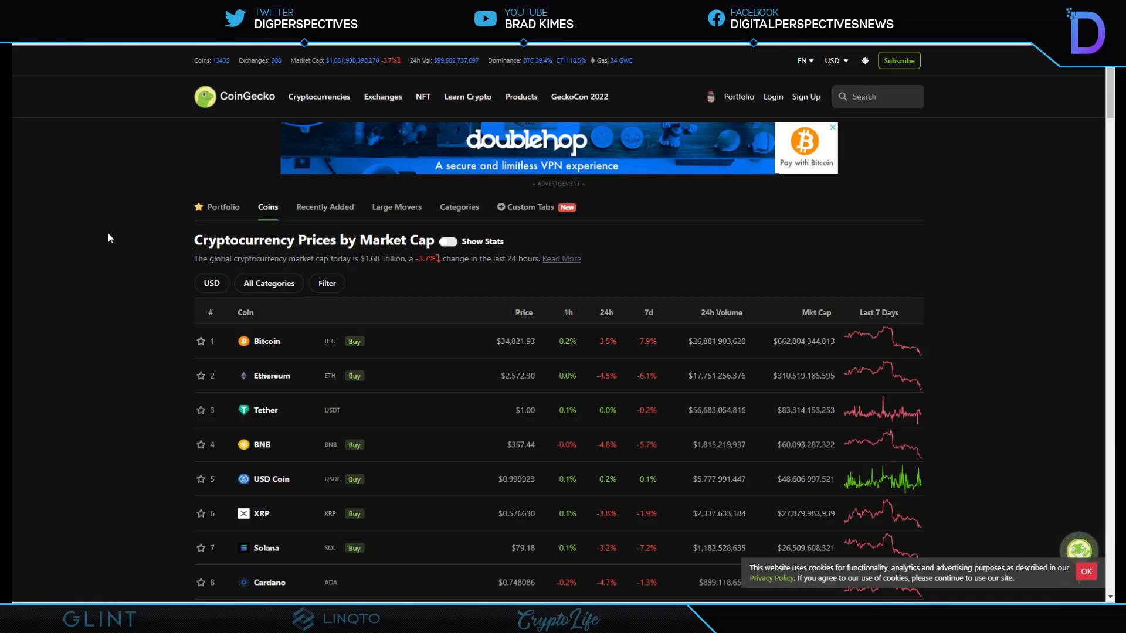
{"action": "scroll", "scroll_direction": "down", "scroll_amount": 3}
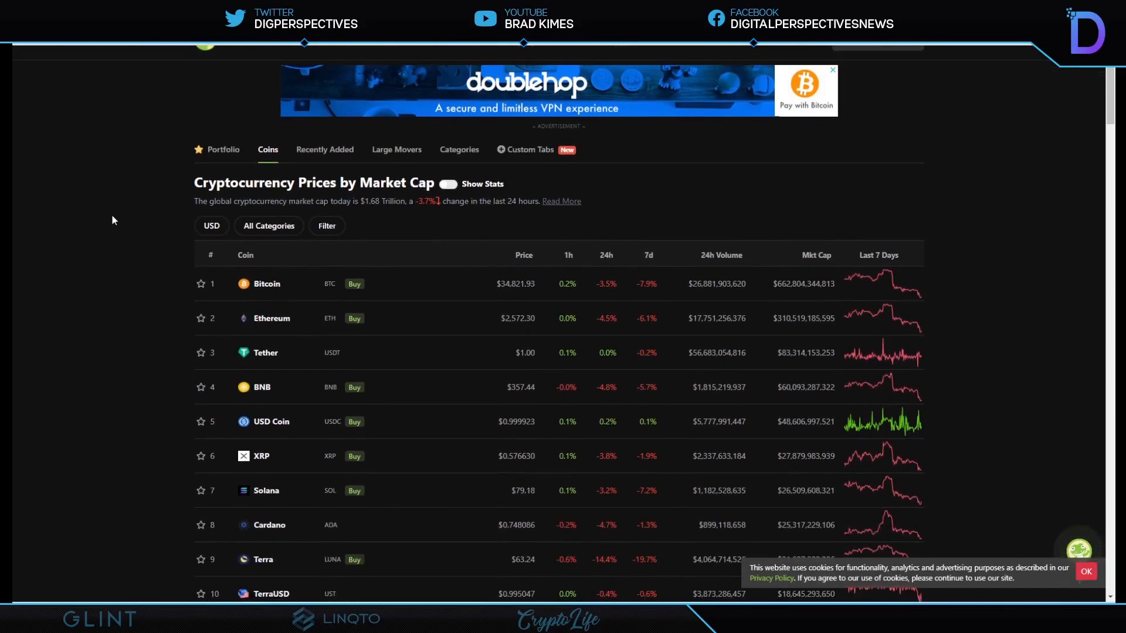
{"action": "mouse_move", "coordinate": [122, 194]}
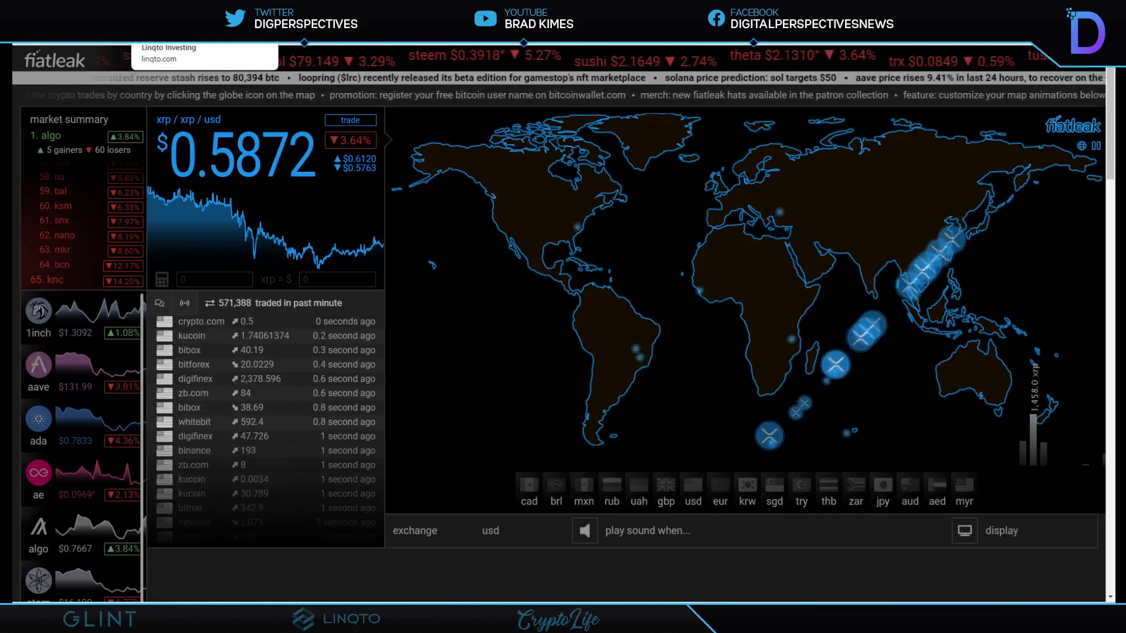
Step: Open Linqto's Invest in Ripple page showing the $45.50 offer price
{"action": "left_click", "coordinate": [168, 53]}
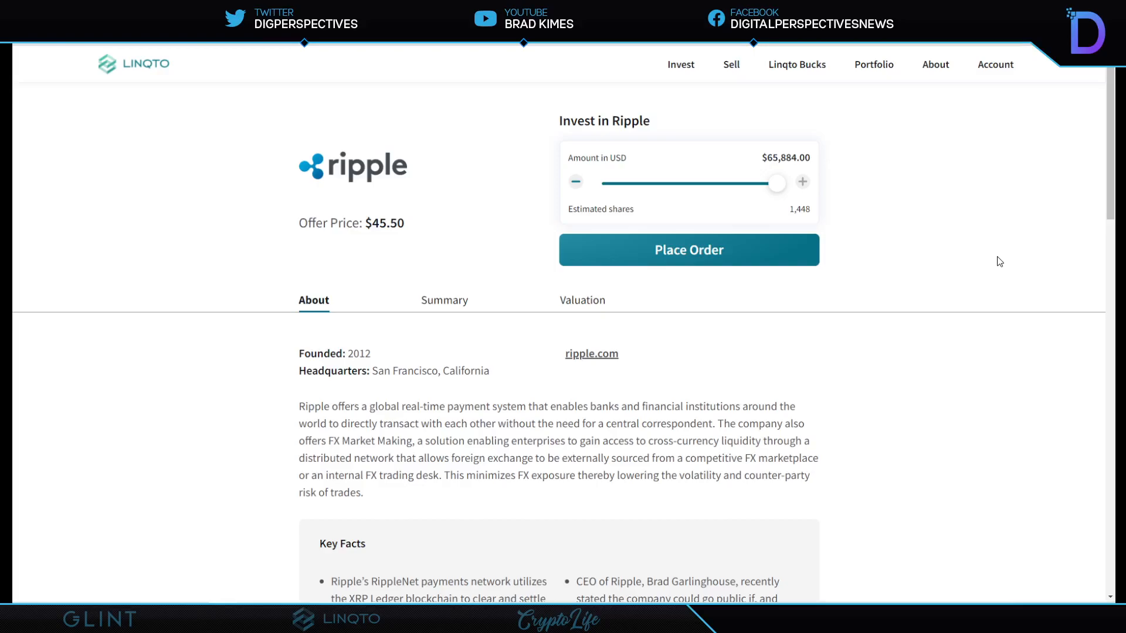
{"action": "mouse_move", "coordinate": [812, 228]}
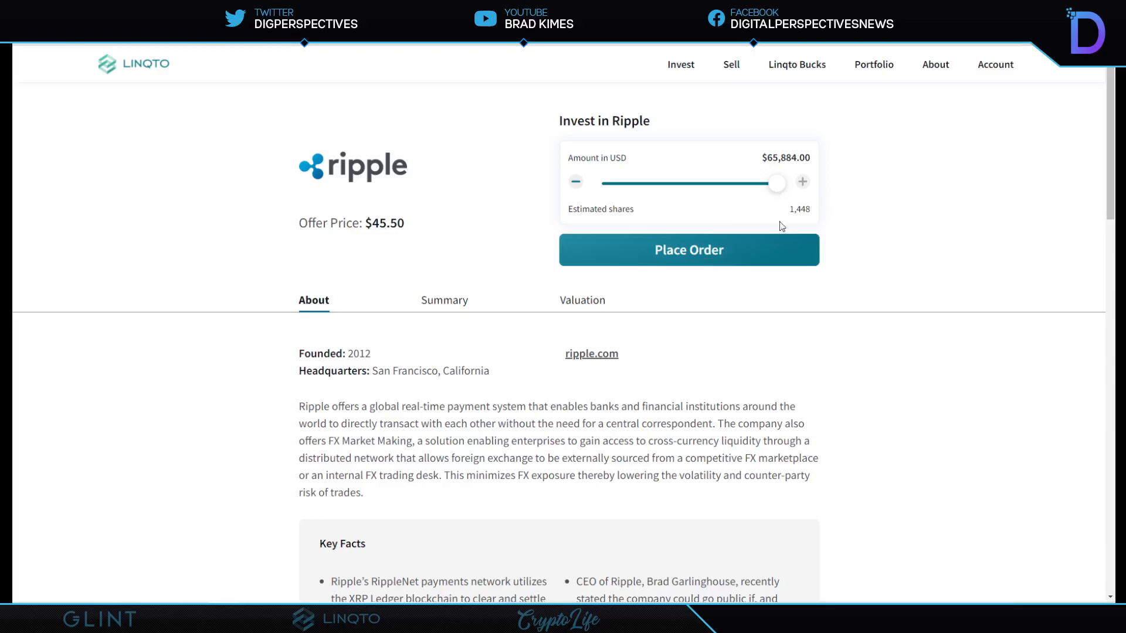
{"action": "mouse_move", "coordinate": [824, 207]}
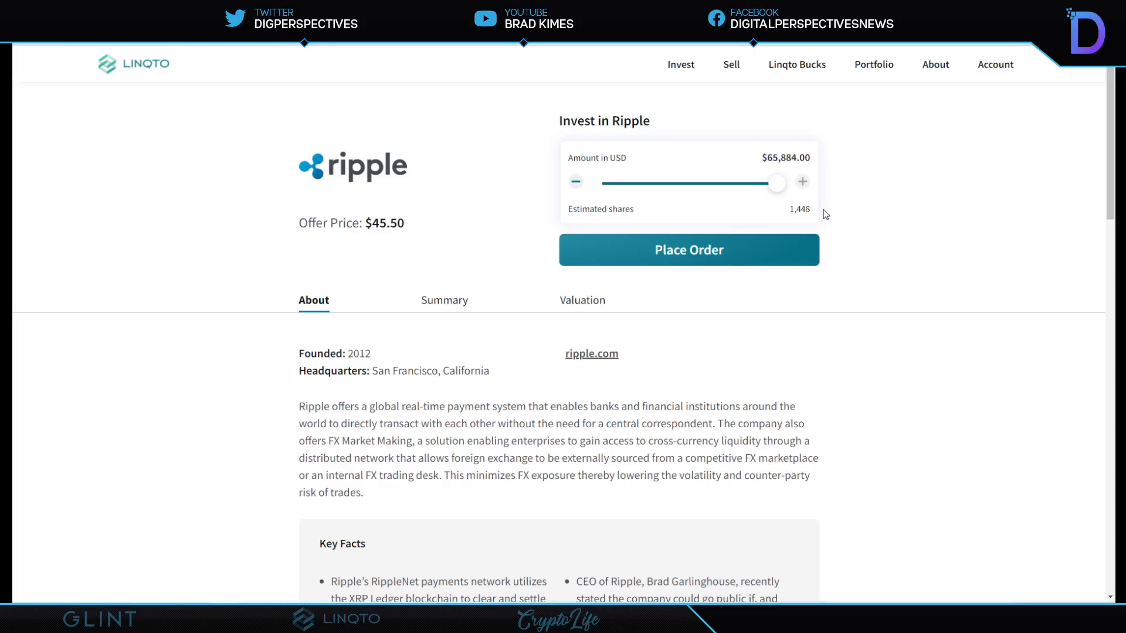
{"action": "mouse_move", "coordinate": [133, 188]}
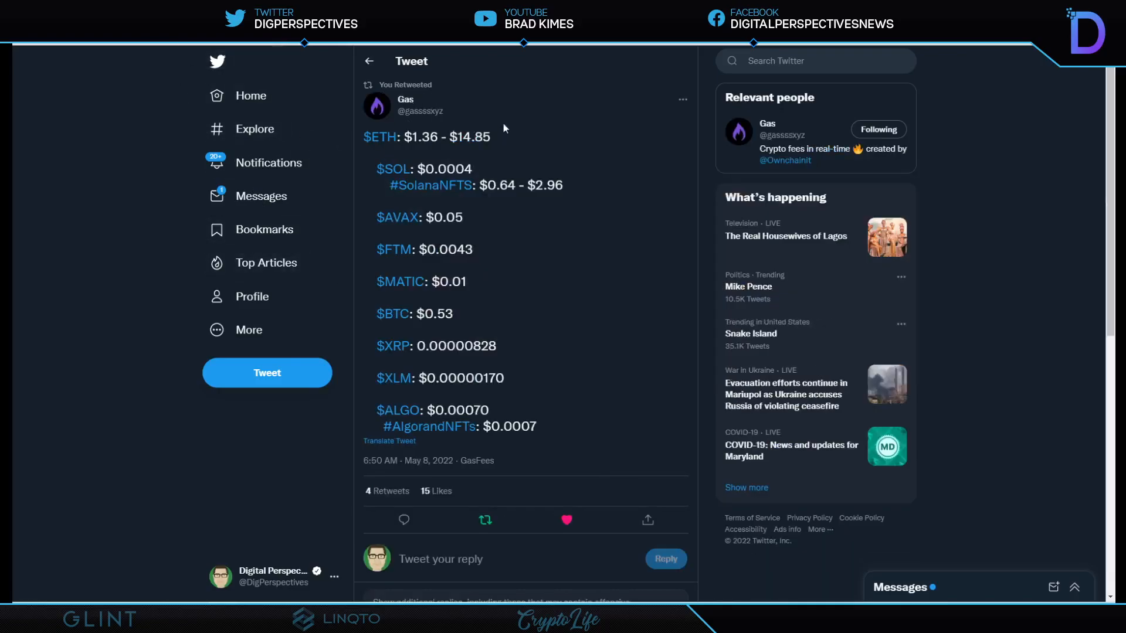
{"action": "mouse_move", "coordinate": [402, 133]}
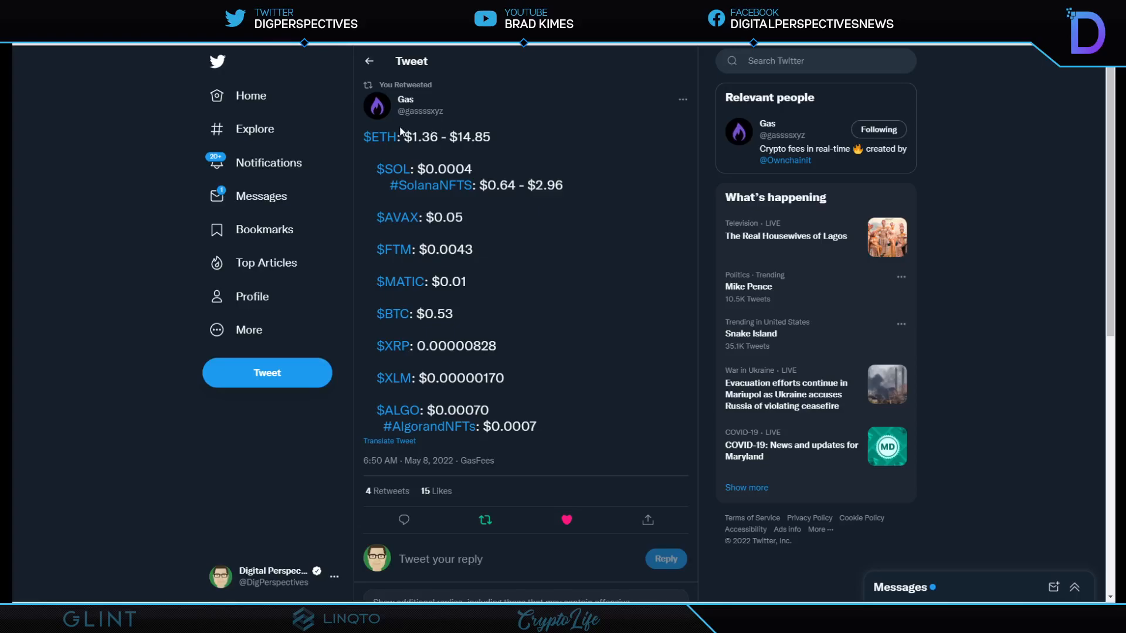
{"action": "mouse_move", "coordinate": [155, 52]}
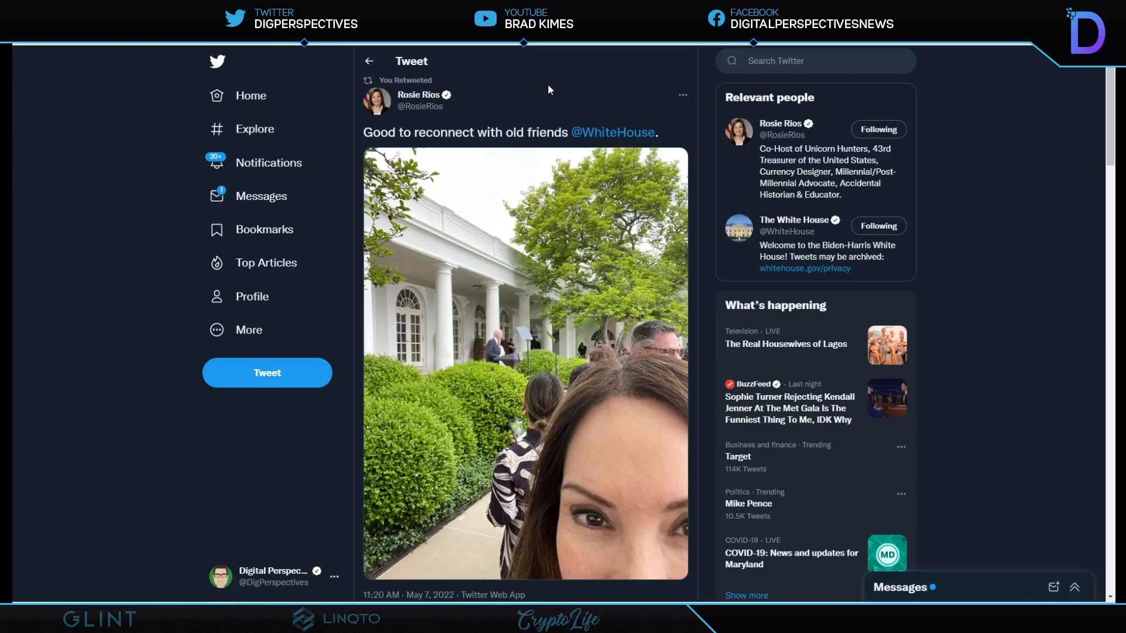
{"action": "mouse_move", "coordinate": [486, 370]}
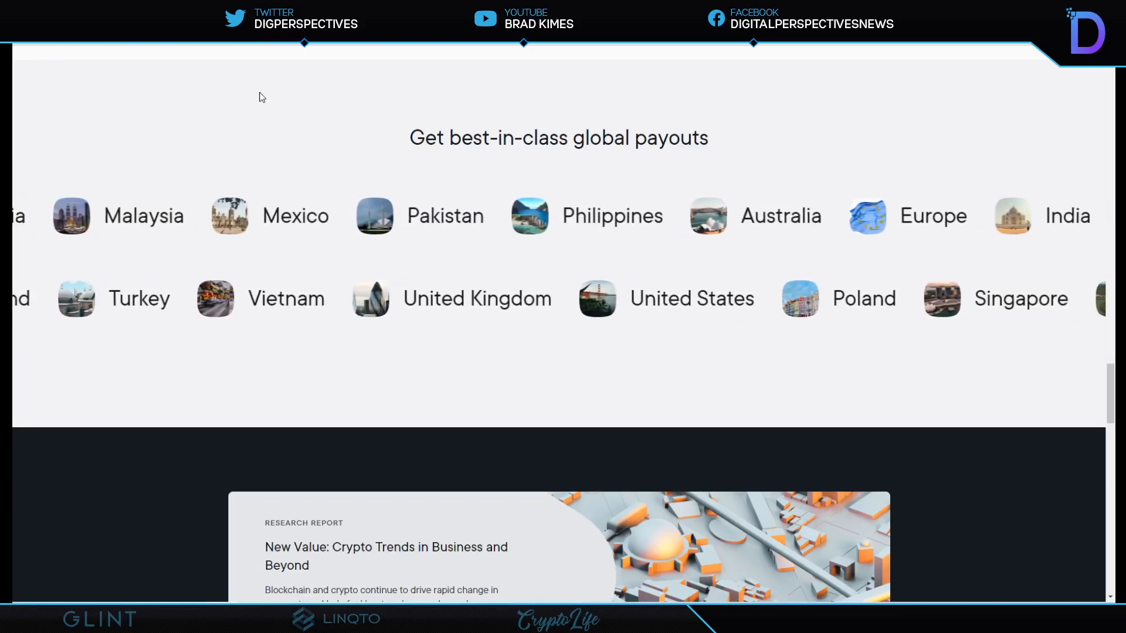
Step: Browse the ripple.com carousel of global payout countries
{"action": "scroll", "scroll_direction": "left", "scroll_amount": 3}
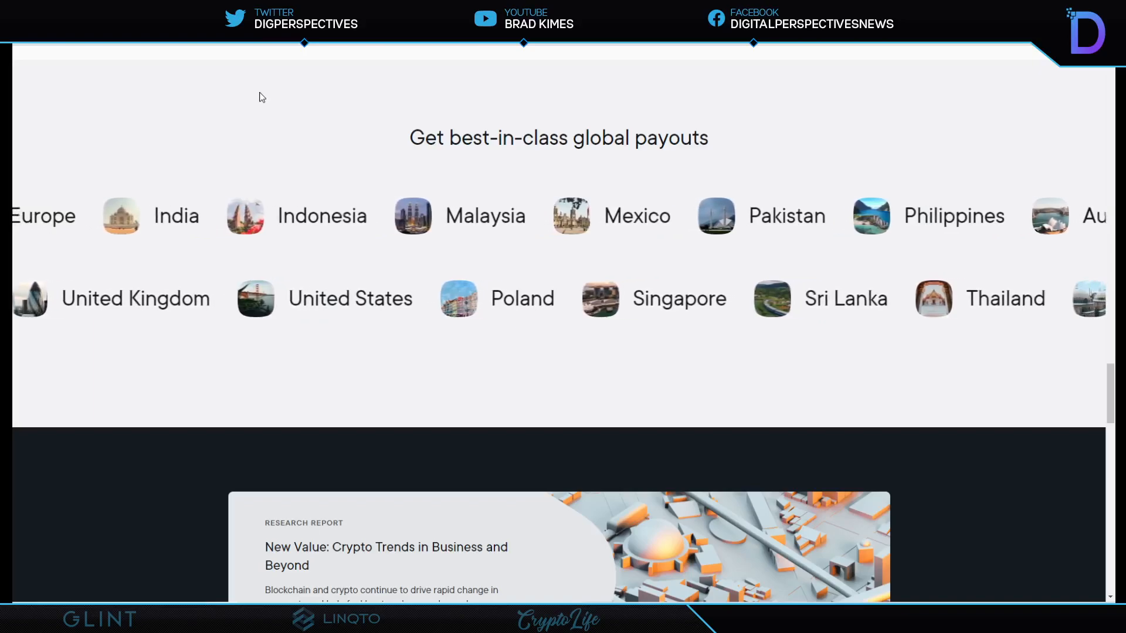
{"action": "scroll", "scroll_direction": "left", "scroll_amount": 3}
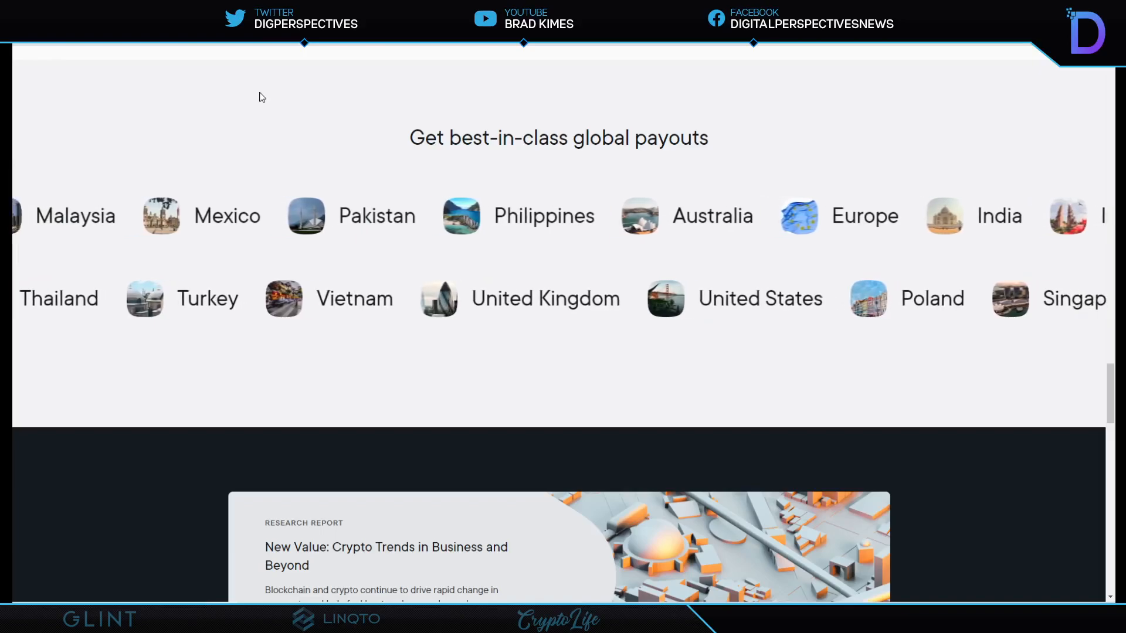
{"action": "scroll", "scroll_direction": "left", "scroll_amount": 3}
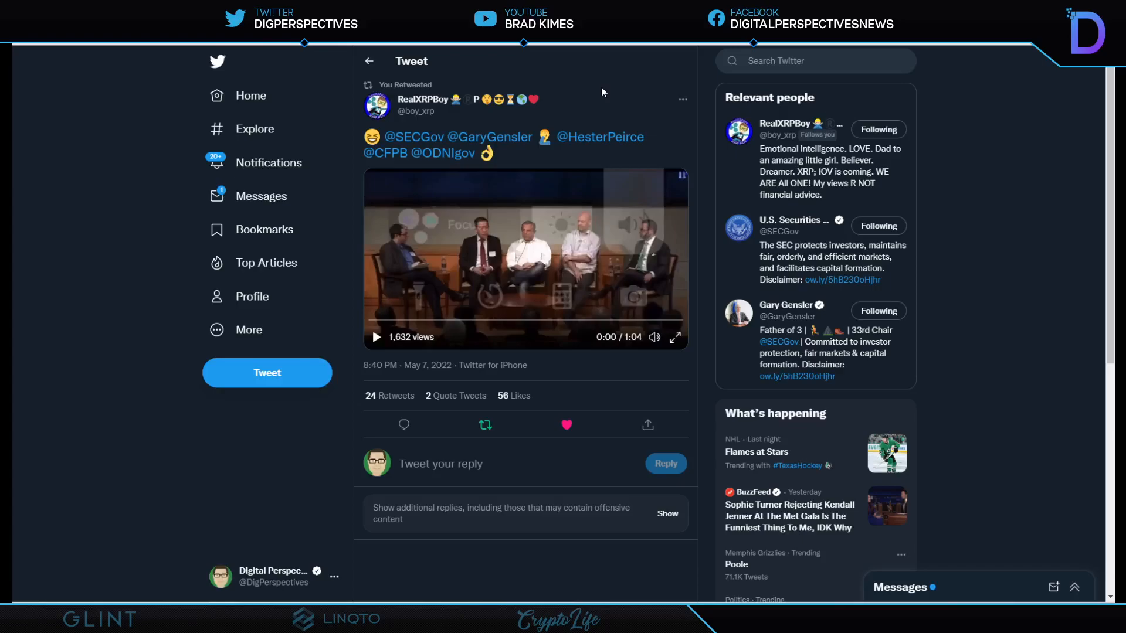
{"action": "mouse_move", "coordinate": [602, 207]}
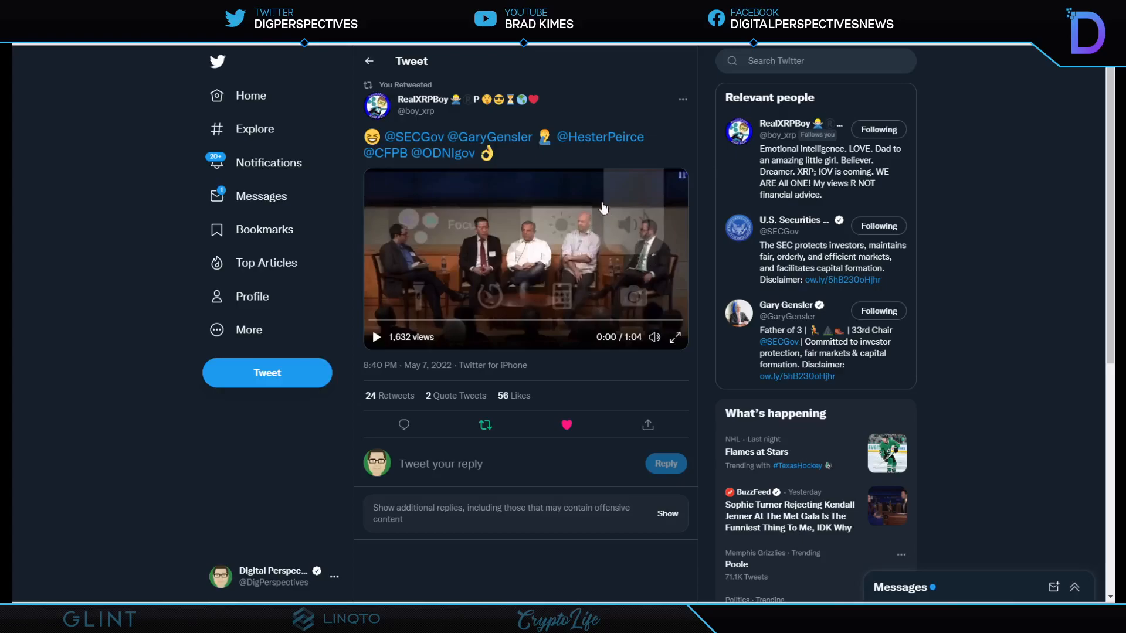
{"action": "mouse_move", "coordinate": [565, 275]}
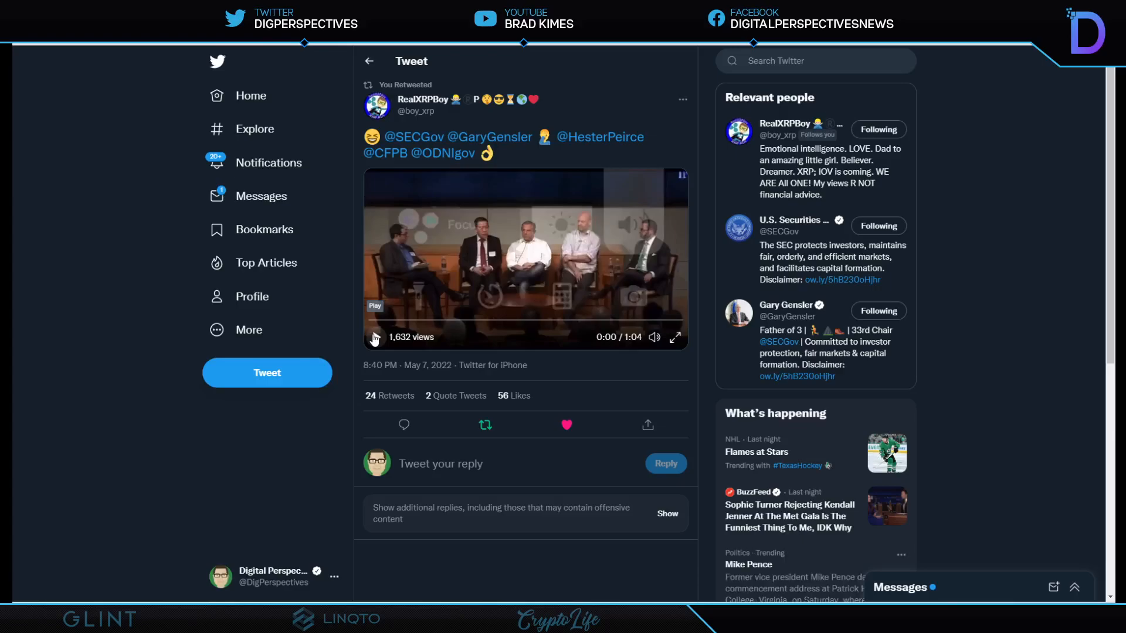
{"action": "left_click", "coordinate": [375, 338]}
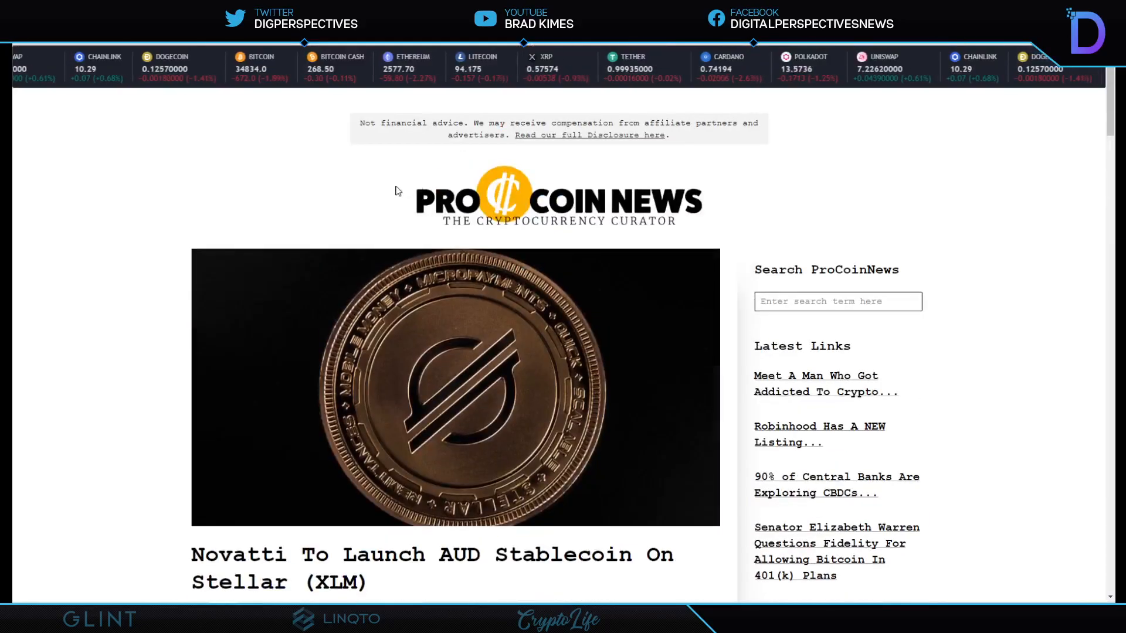
Step: Scroll the Novatti AUD stablecoin article to its May 6, 2022 date
{"action": "scroll", "scroll_direction": "down", "scroll_amount": 3}
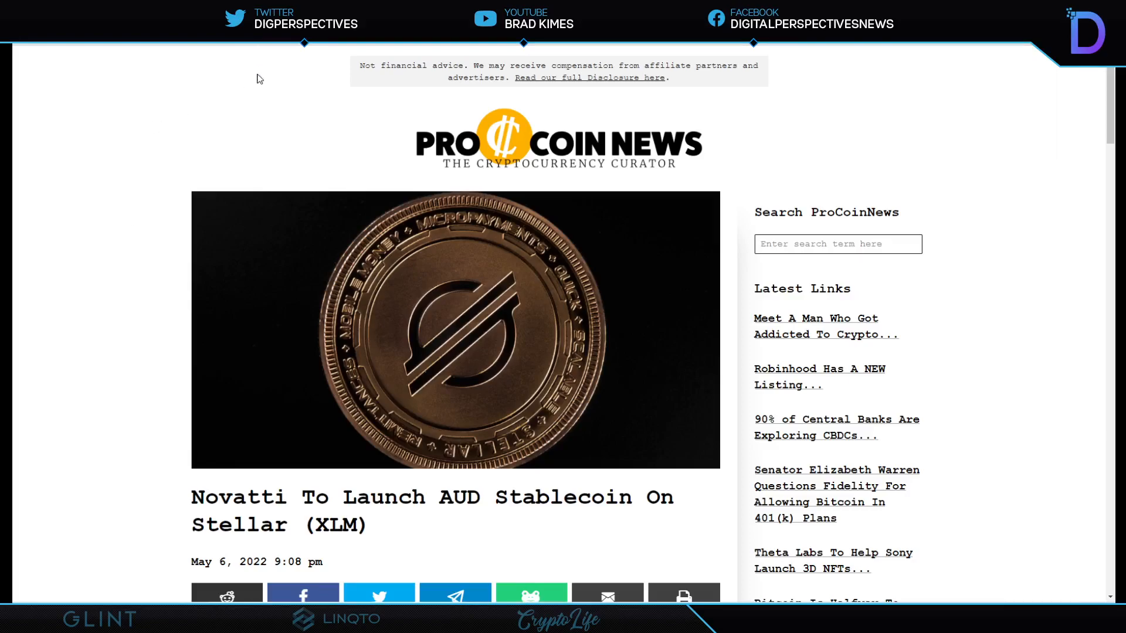
Step: Scroll to the article body on the AUDC stablecoin and the embedded Stellar tweet
{"action": "scroll", "scroll_direction": "down", "scroll_amount": 3}
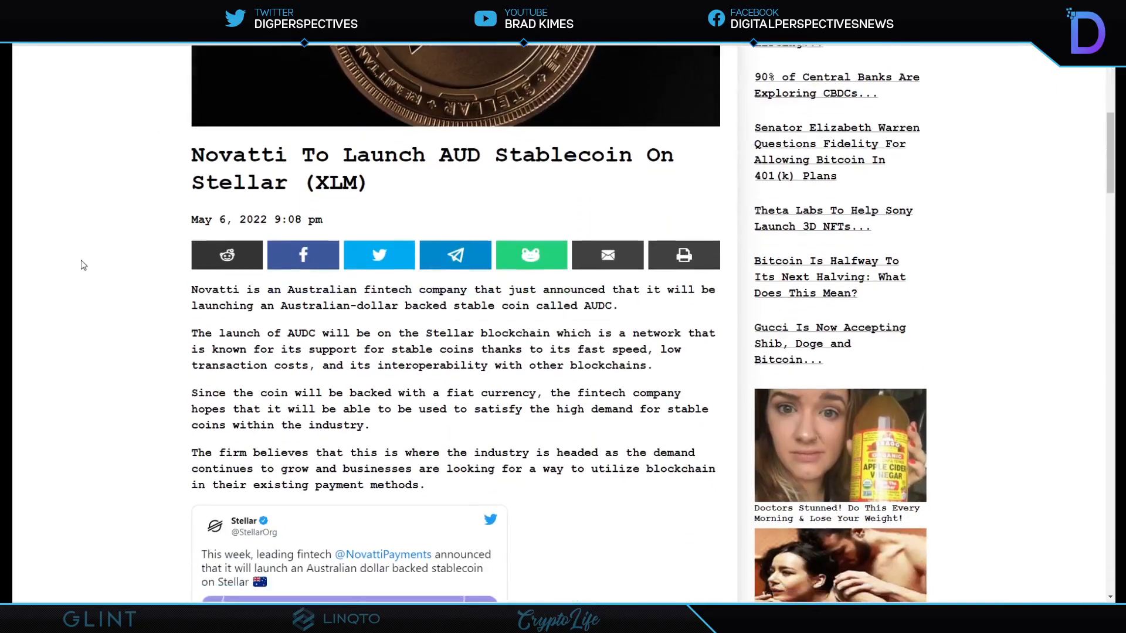
{"action": "scroll", "scroll_direction": "down", "scroll_amount": 3}
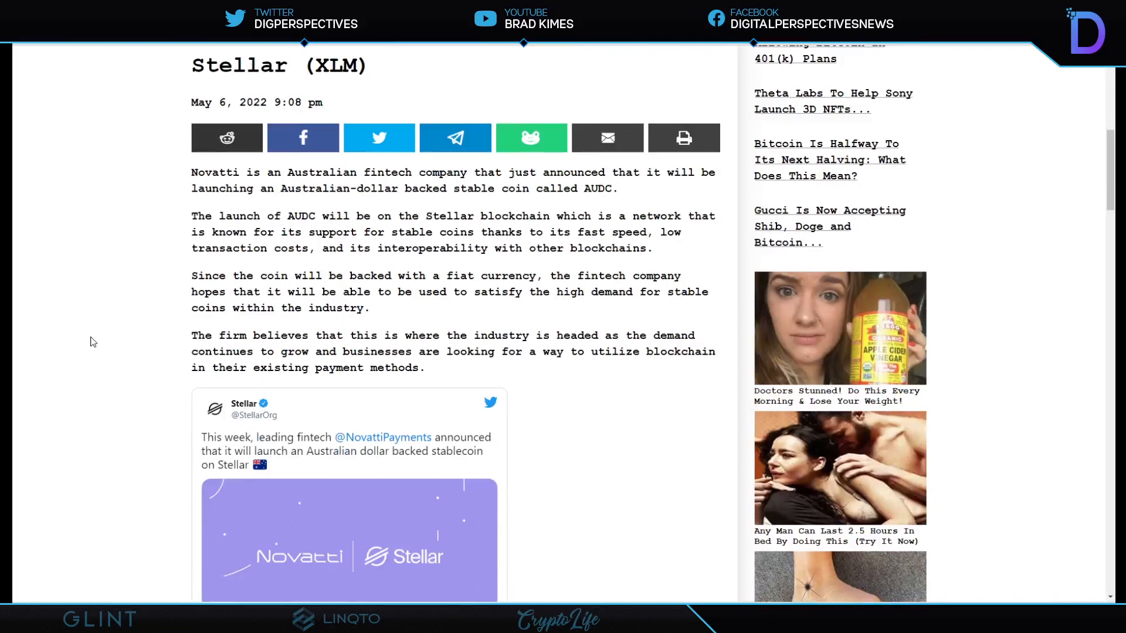
{"action": "mouse_move", "coordinate": [115, 168]}
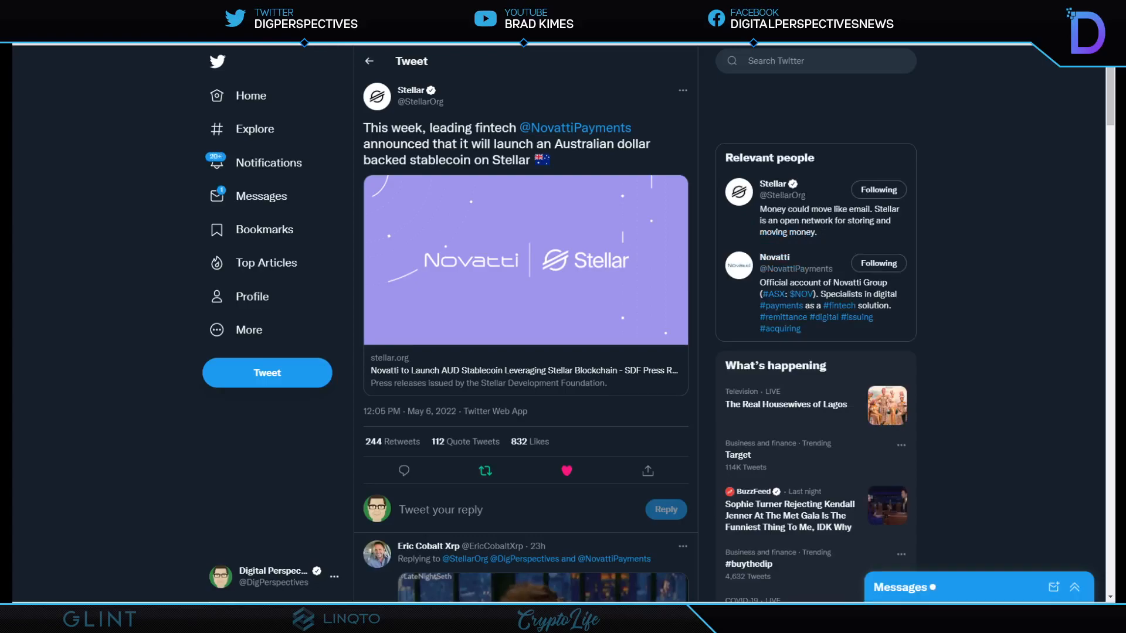
Step: Open Stellar's Protocol 19 thread and scroll down to tweets 7/8 and 8/8
{"action": "left_click", "coordinate": [524, 259]}
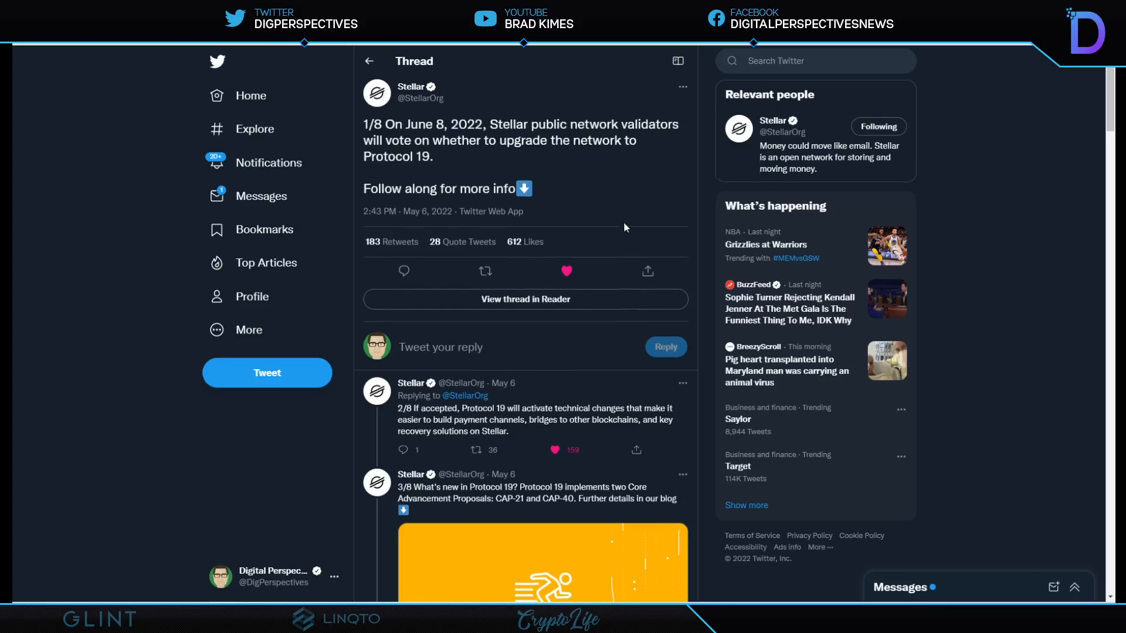
{"action": "scroll", "scroll_direction": "down", "scroll_amount": 3}
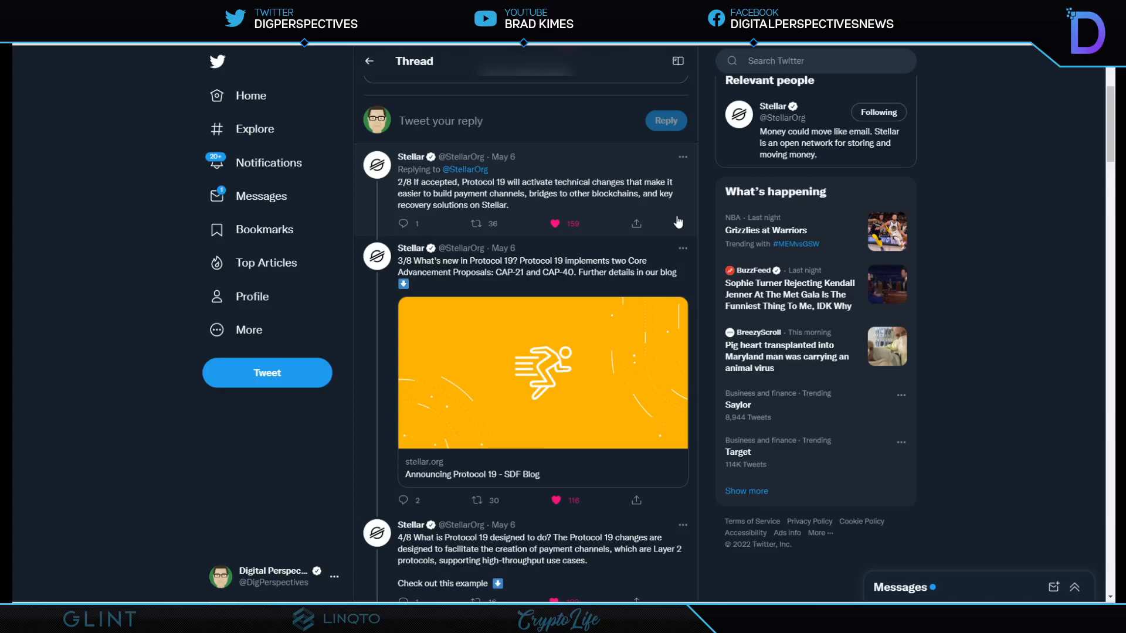
{"action": "scroll", "scroll_direction": "down", "scroll_amount": 3}
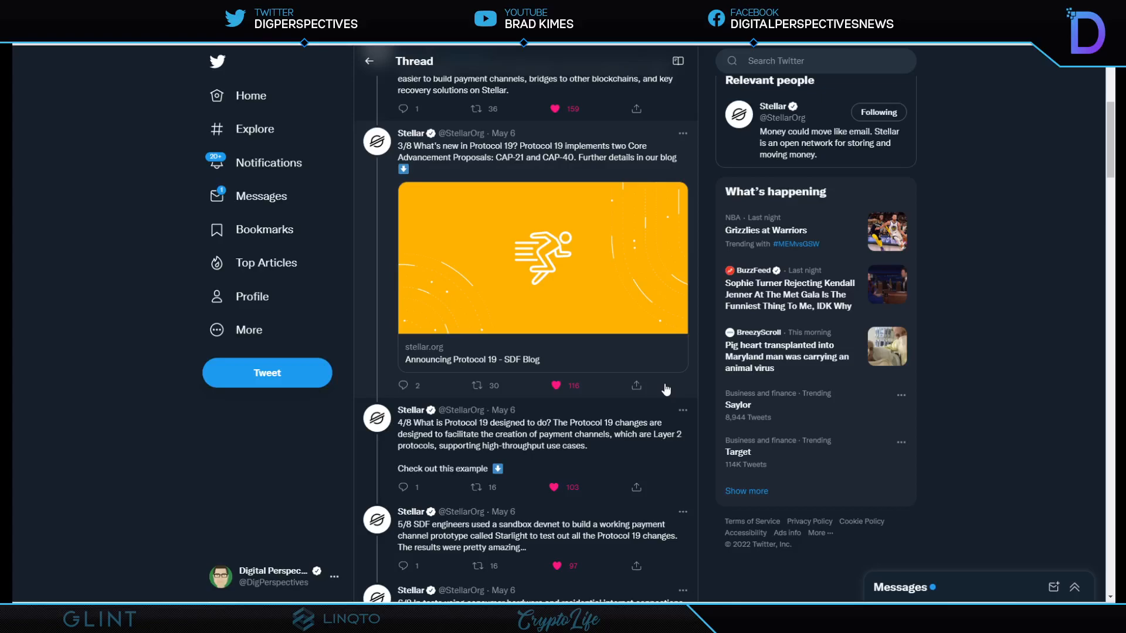
{"action": "scroll", "scroll_direction": "down", "scroll_amount": 3}
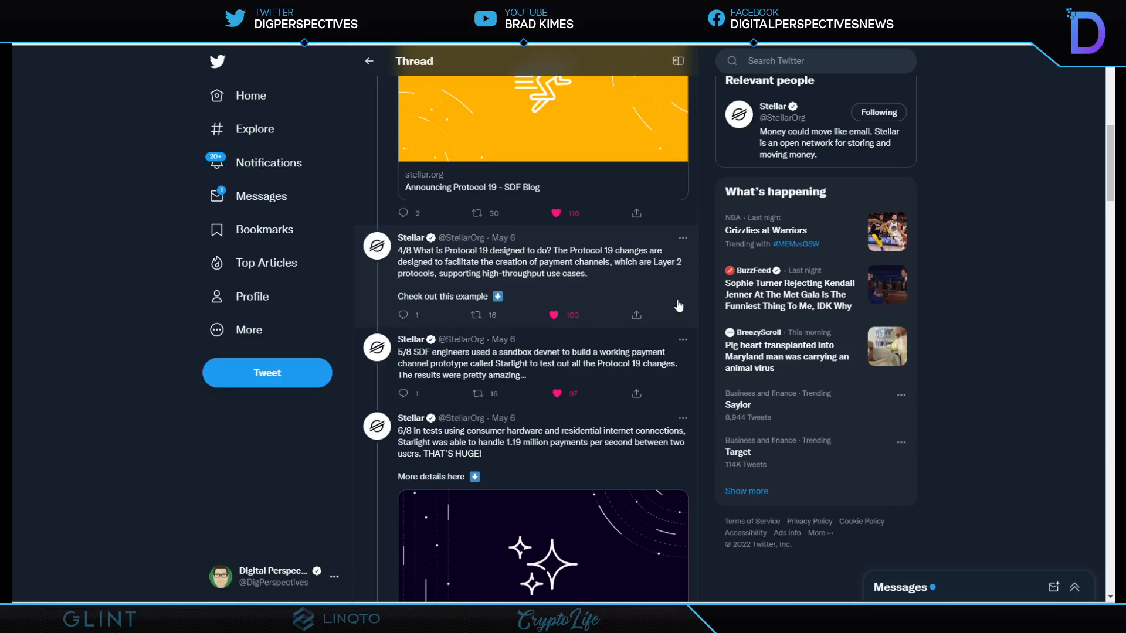
{"action": "scroll", "scroll_direction": "down", "scroll_amount": 3}
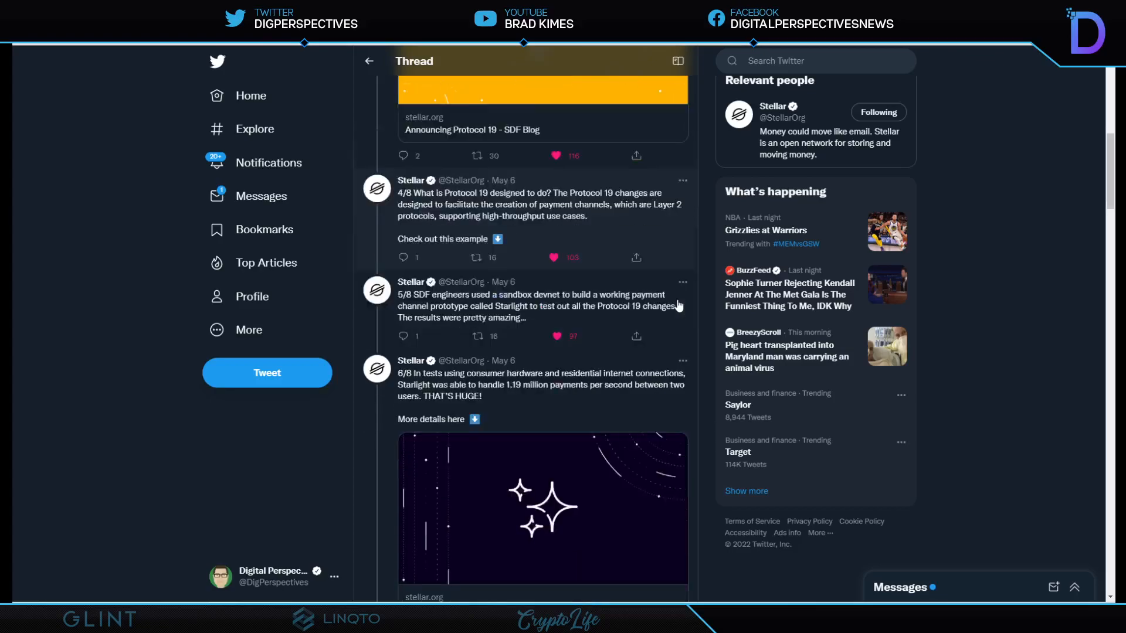
{"action": "scroll", "scroll_direction": "down", "scroll_amount": 3}
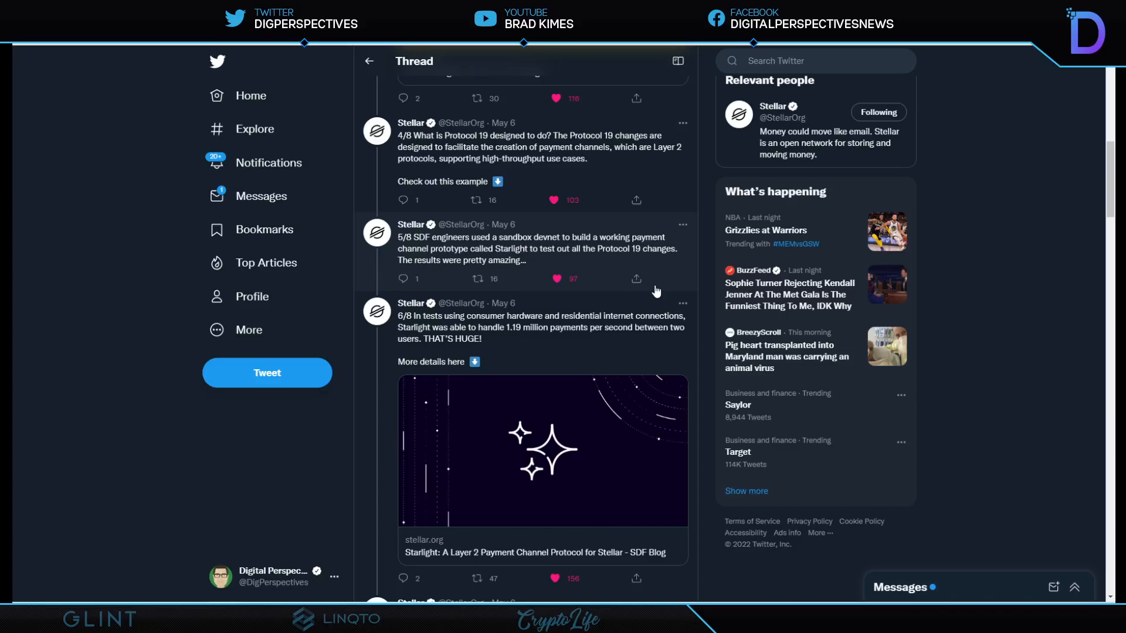
{"action": "scroll", "scroll_direction": "down", "scroll_amount": 3}
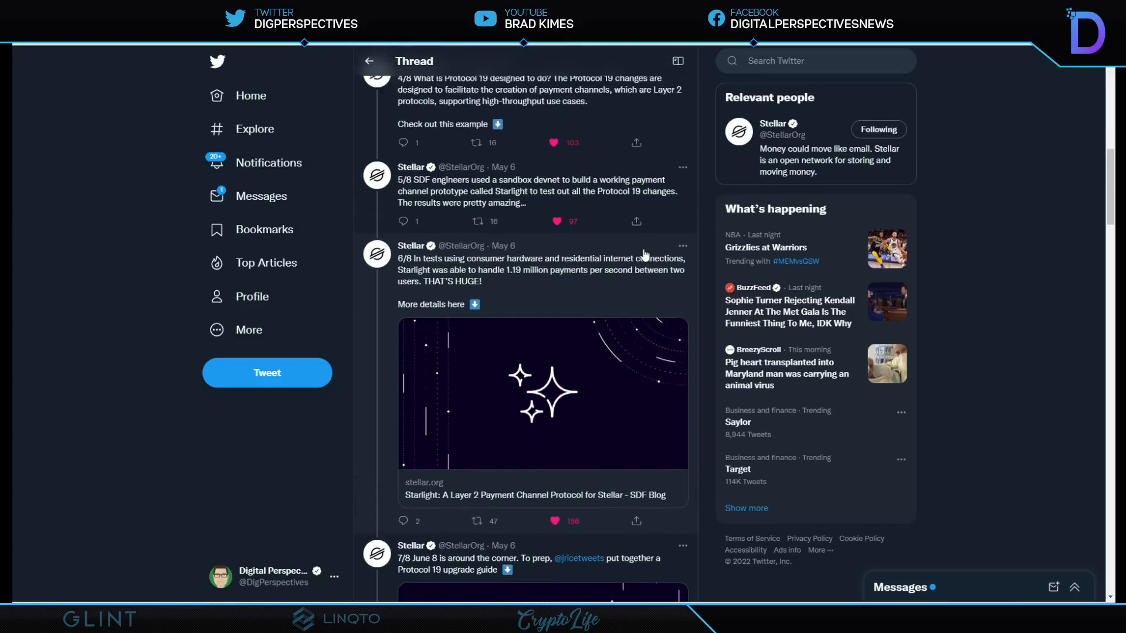
{"action": "scroll", "scroll_direction": "down", "scroll_amount": 3}
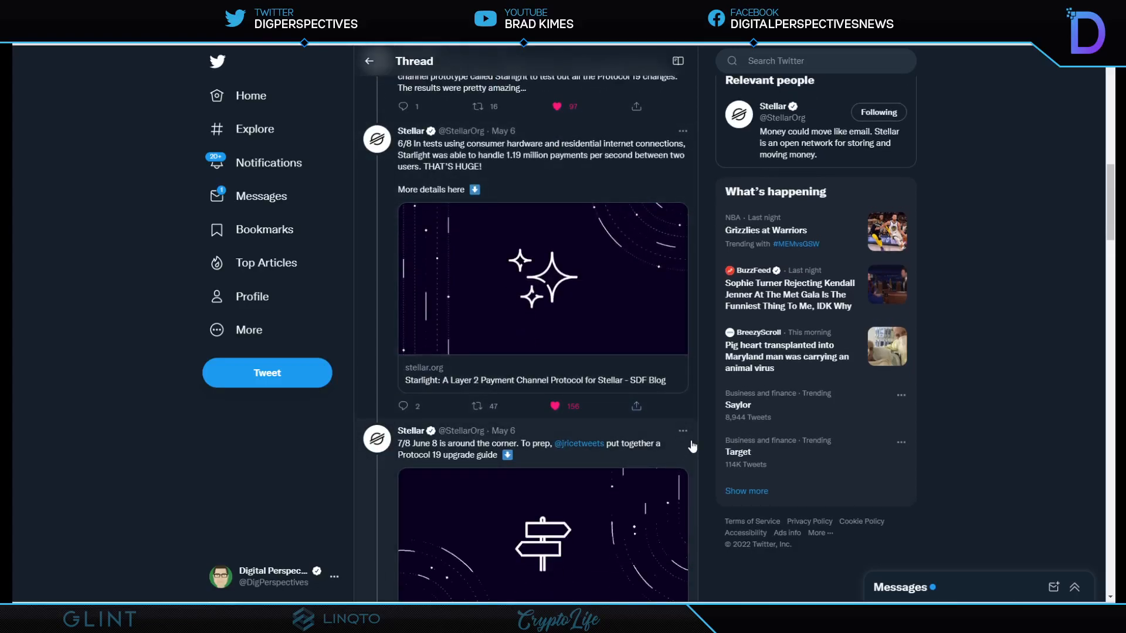
{"action": "scroll", "scroll_direction": "down", "scroll_amount": 3}
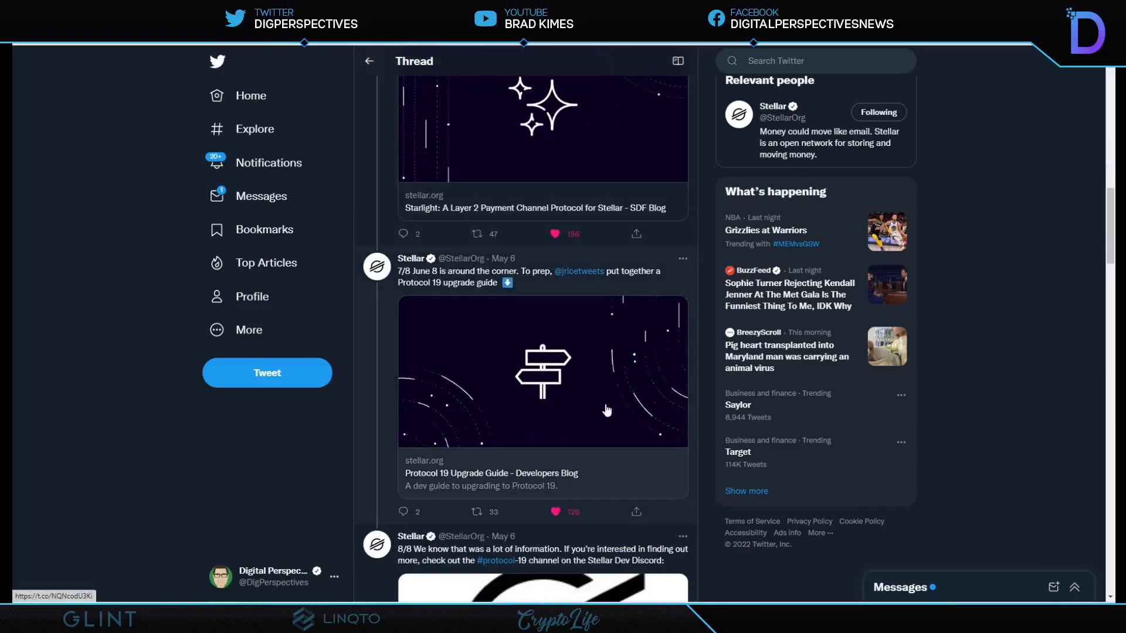
{"action": "scroll", "scroll_direction": "down", "scroll_amount": 3}
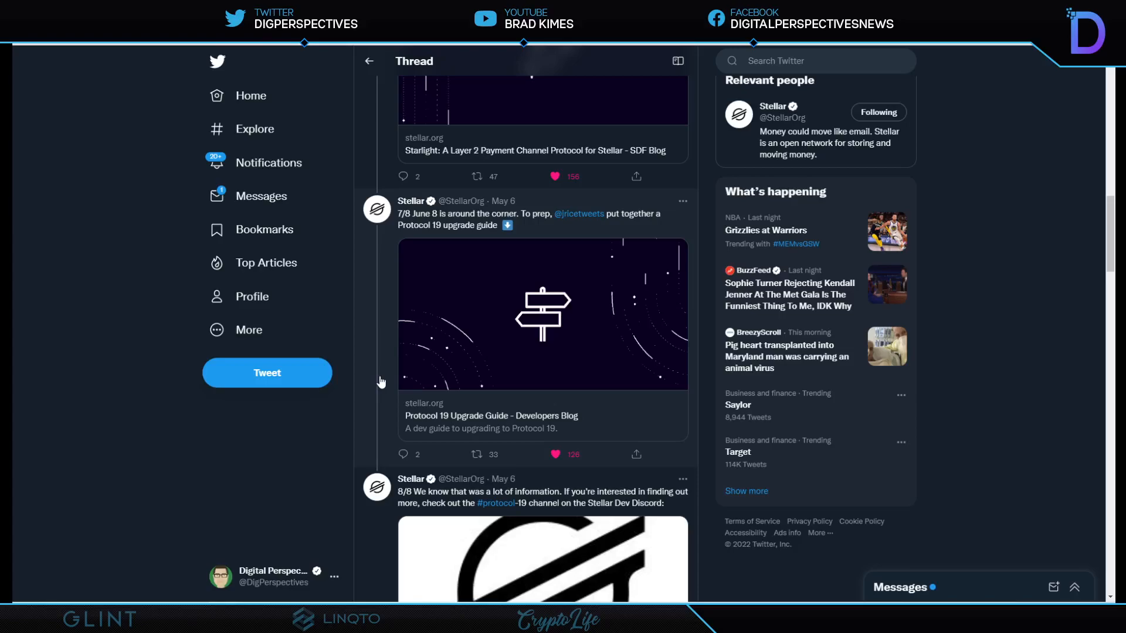
{"action": "mouse_move", "coordinate": [334, 335]}
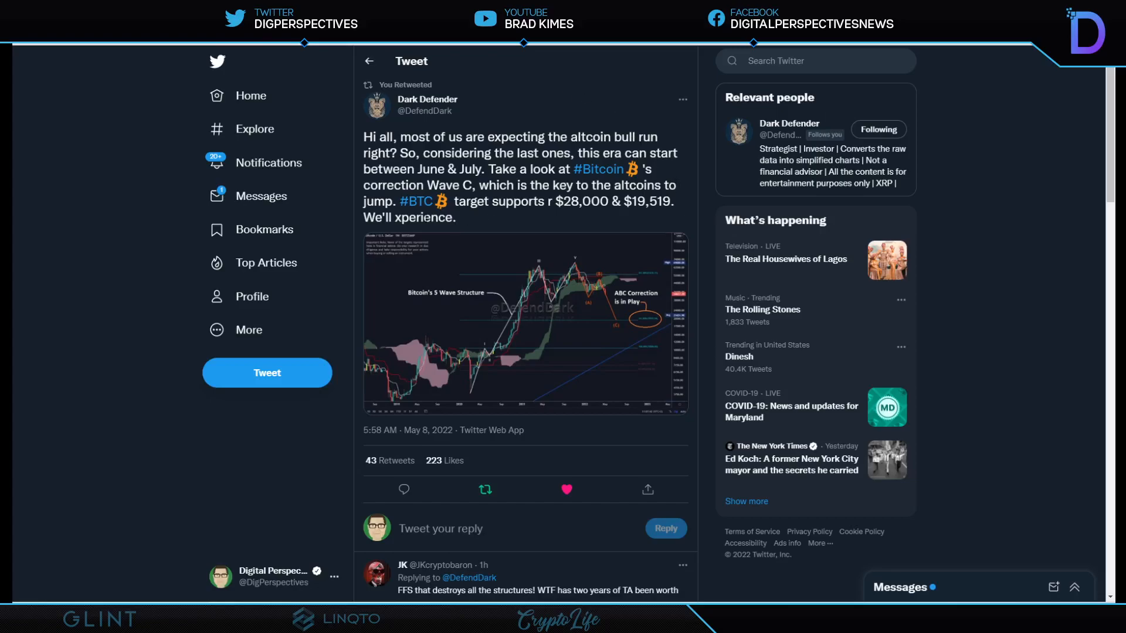
{"action": "mouse_move", "coordinate": [629, 221]}
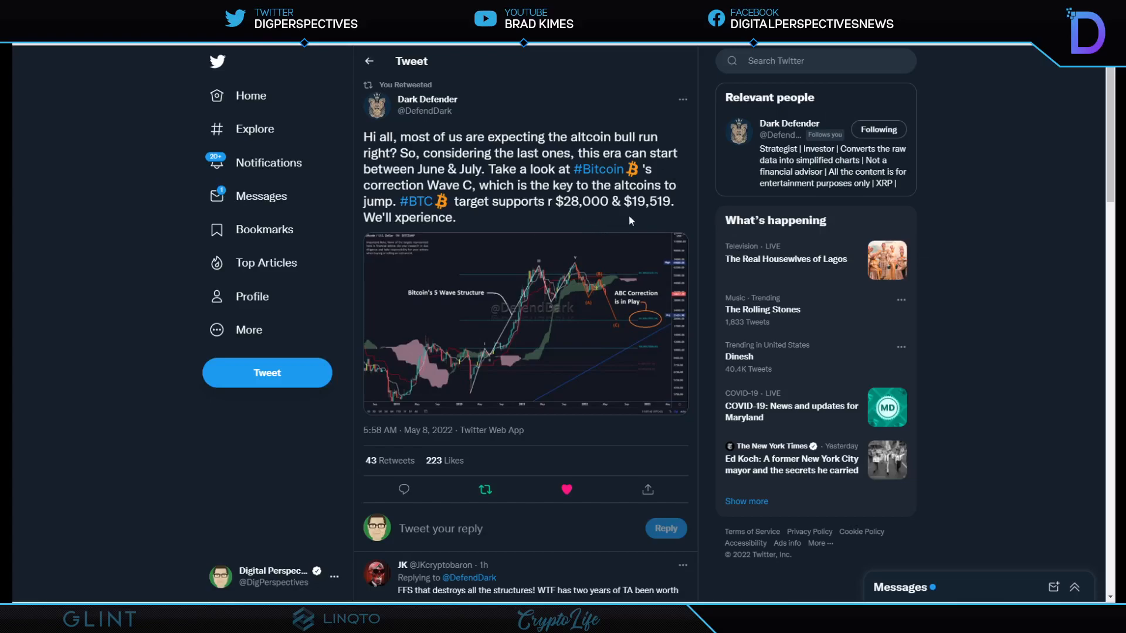
{"action": "mouse_move", "coordinate": [674, 216]}
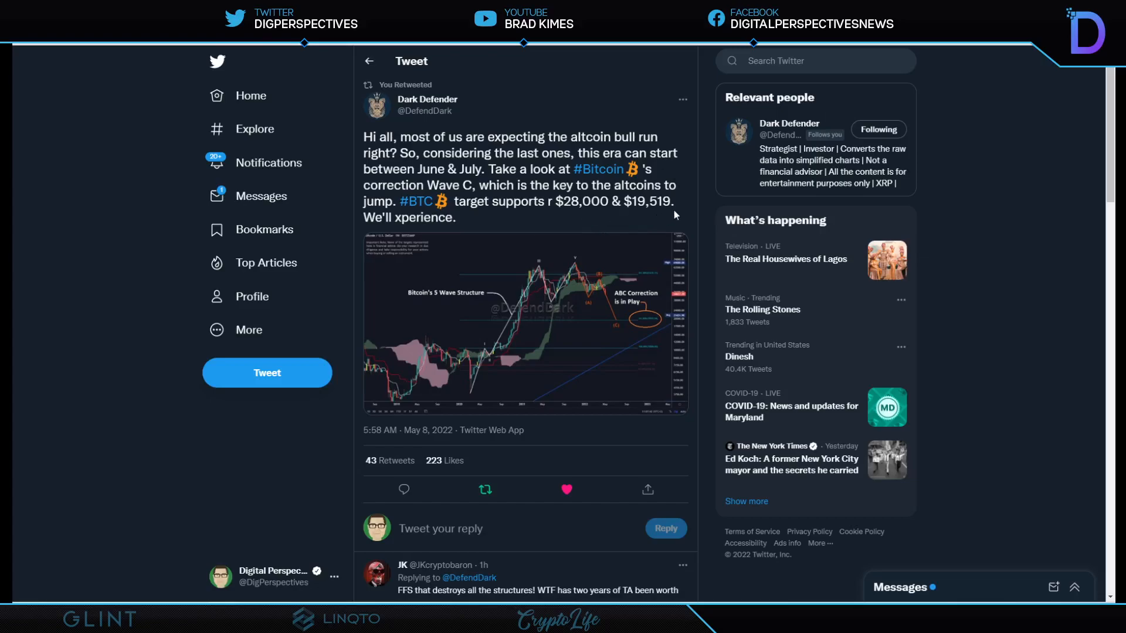
{"action": "mouse_move", "coordinate": [587, 283]}
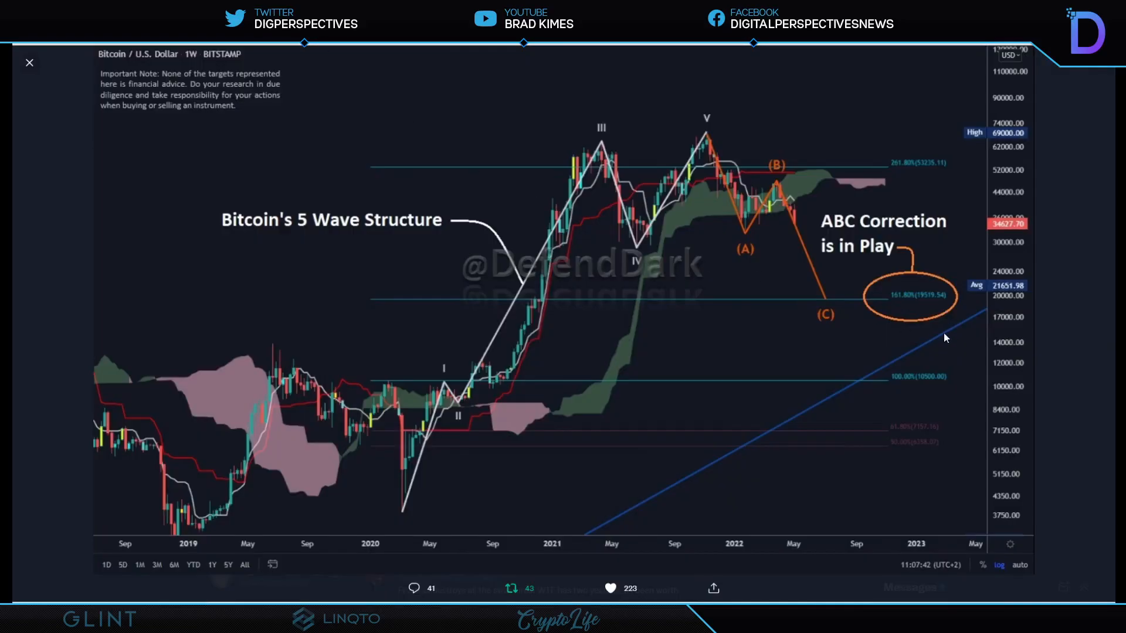
{"action": "mouse_move", "coordinate": [614, 200]}
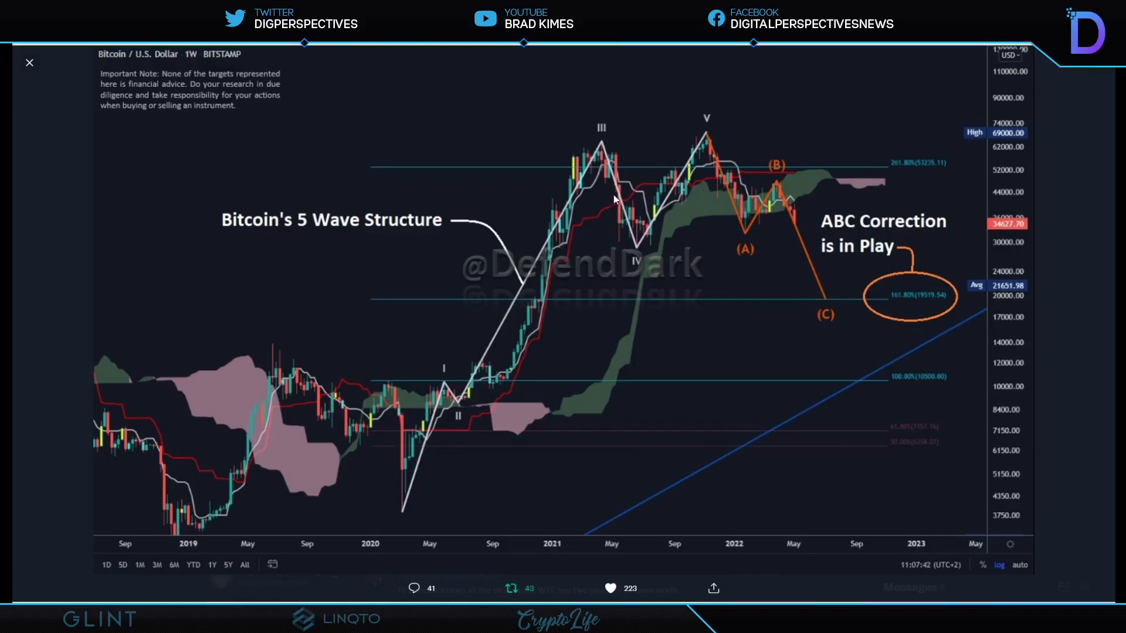
{"action": "mouse_move", "coordinate": [839, 293]}
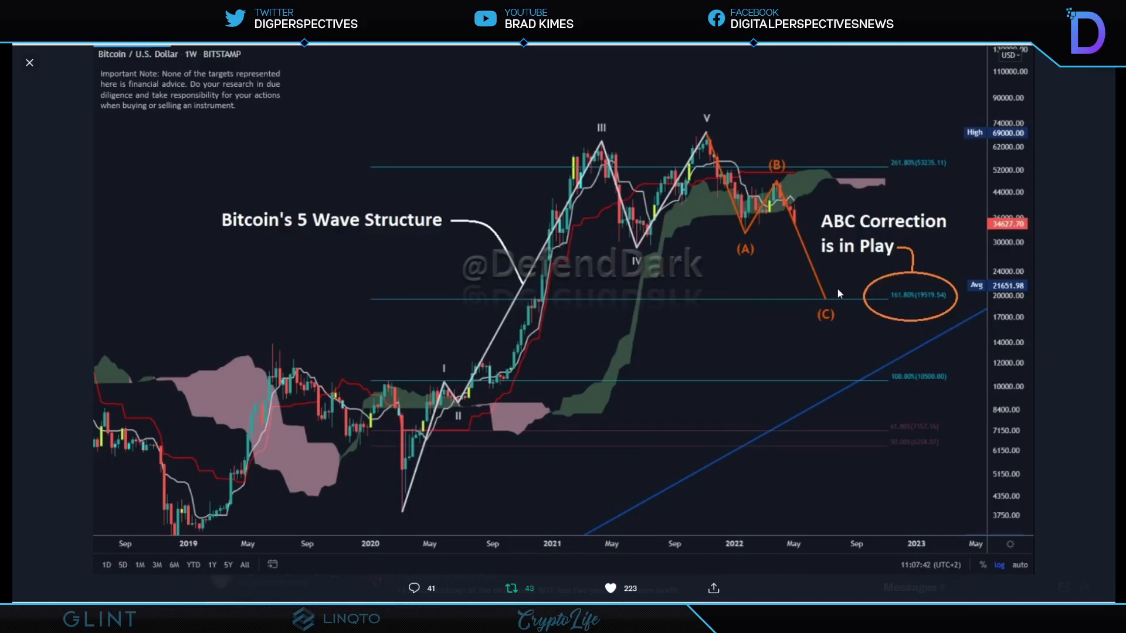
{"action": "mouse_move", "coordinate": [326, 49]}
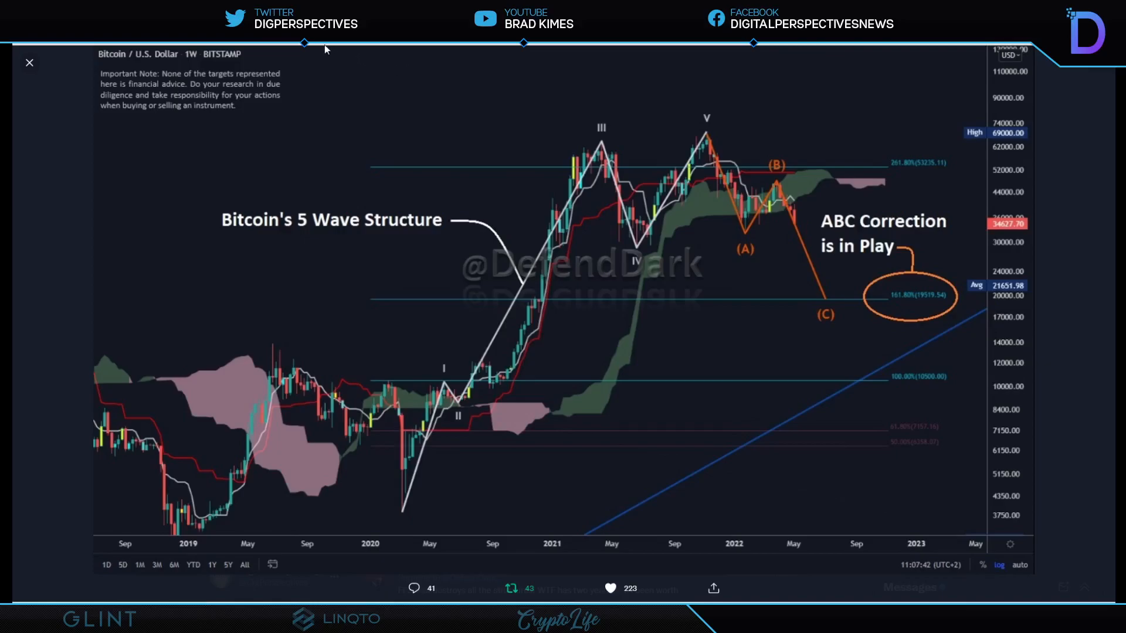
Step: Close the full-screen Bitcoin 5 Wave Structure chart viewer
{"action": "left_click", "coordinate": [29, 63]}
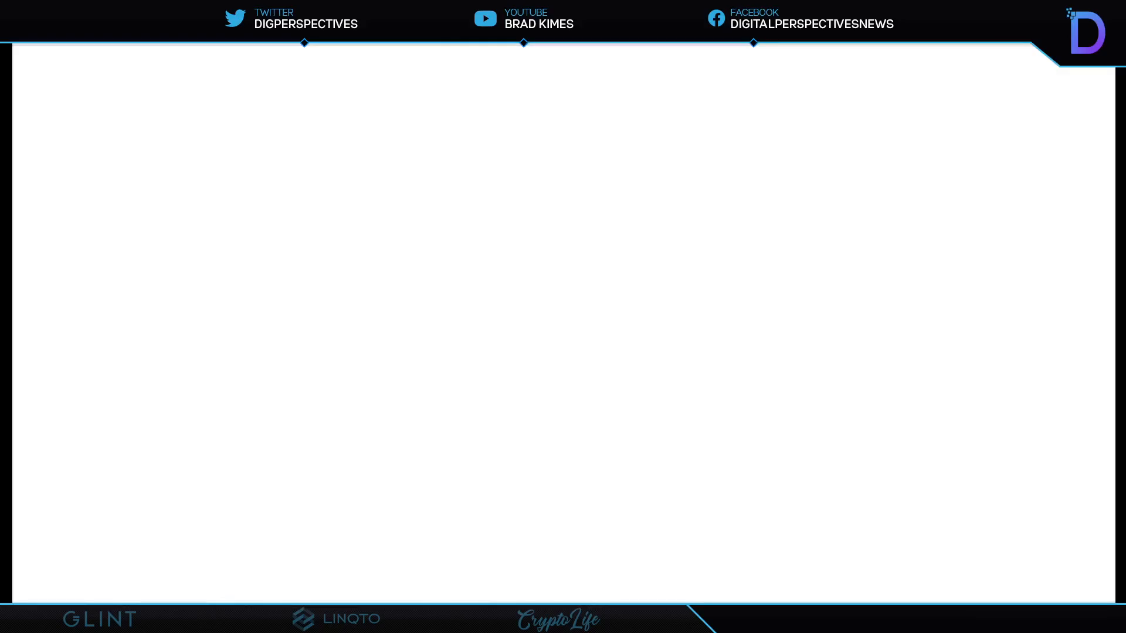